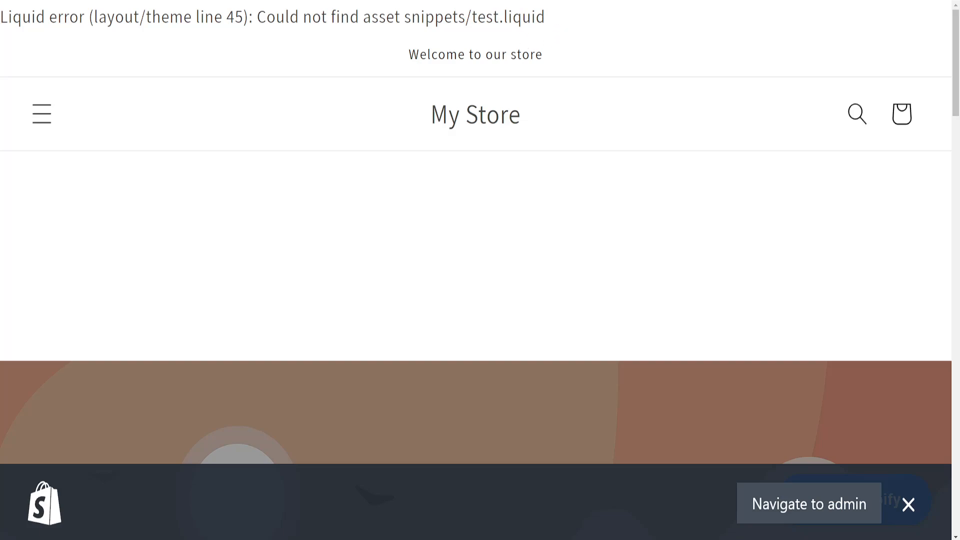
Step: Go from the broken storefront to the admin Home and into Online Store under Sales channels
click(808, 503)
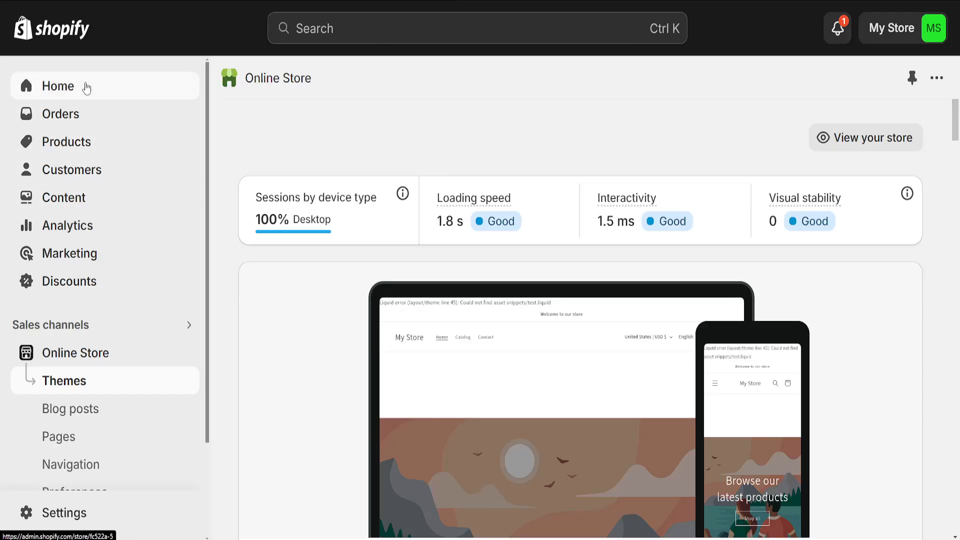
click(58, 86)
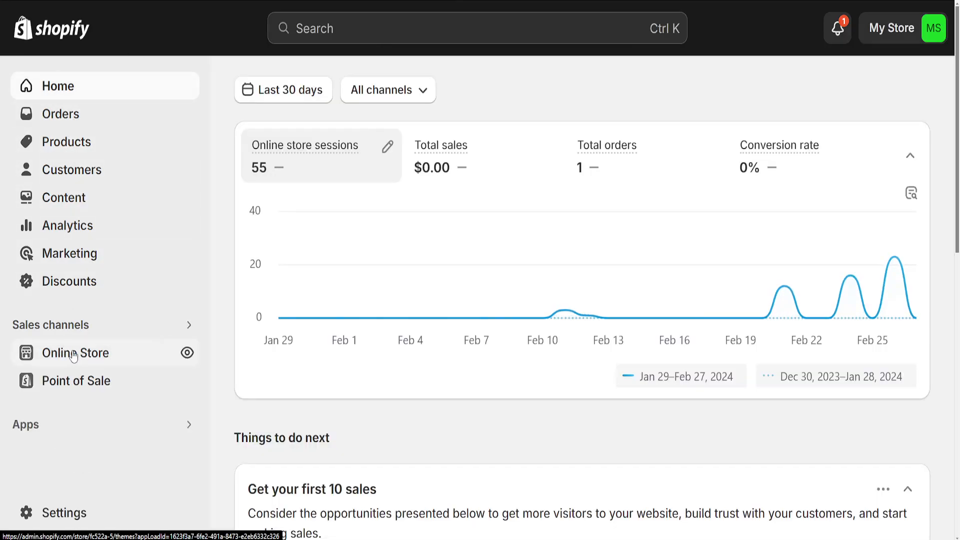
click(75, 353)
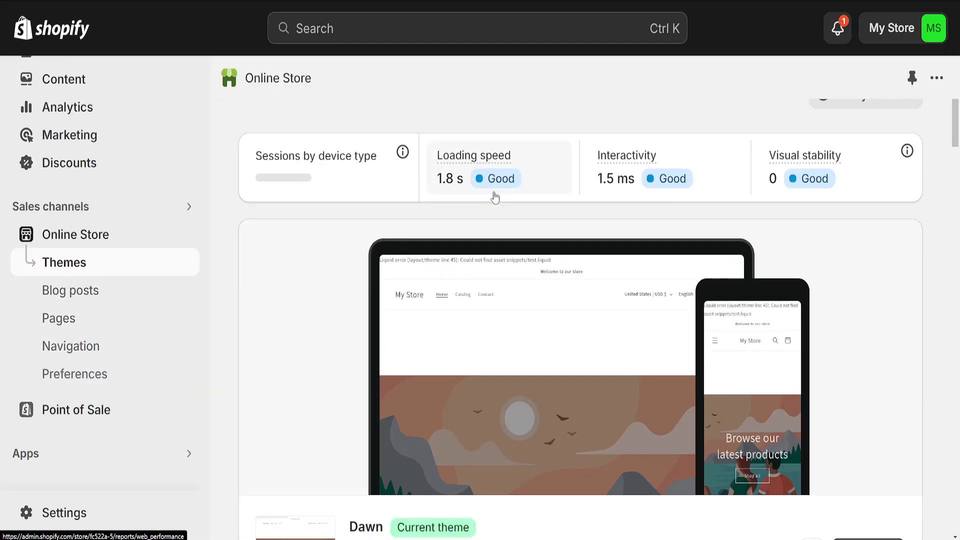
Step: Choose Edit code from the Dawn theme's ... menu to load theme.liquid in the code editor
scroll(down, 3)
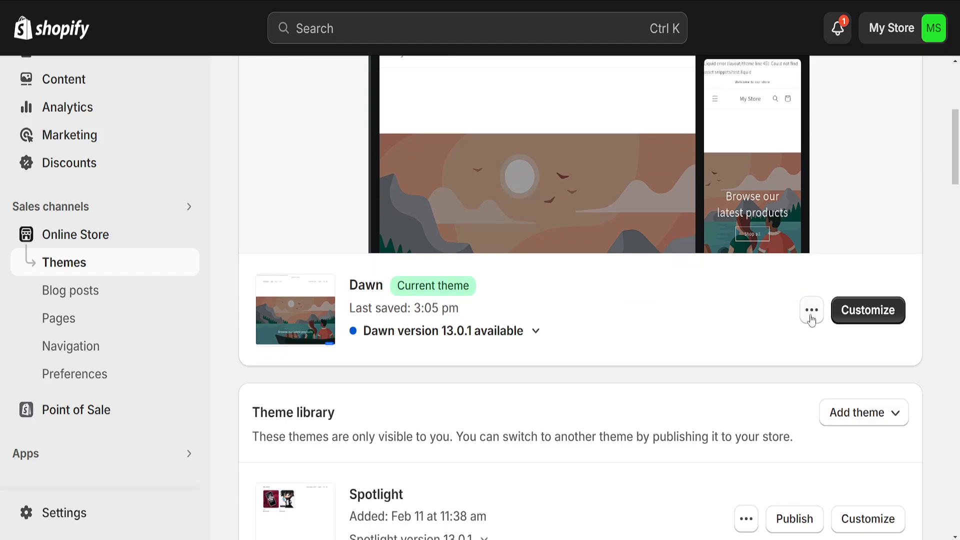
click(811, 310)
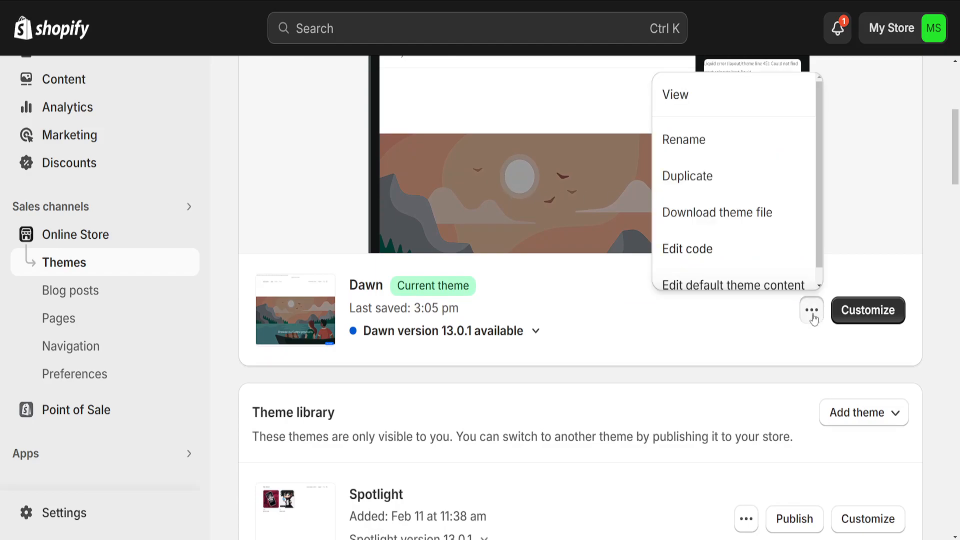
mouse_move(686, 249)
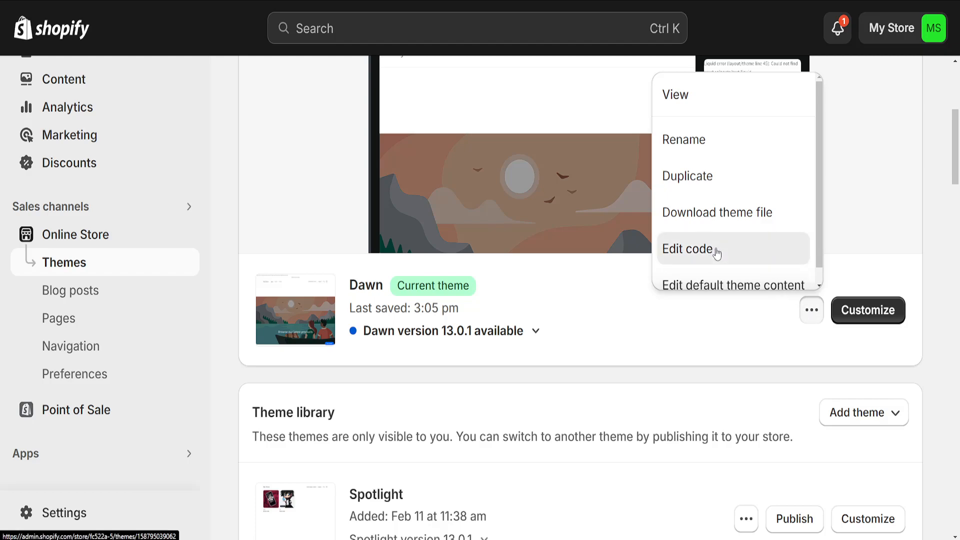
click(689, 249)
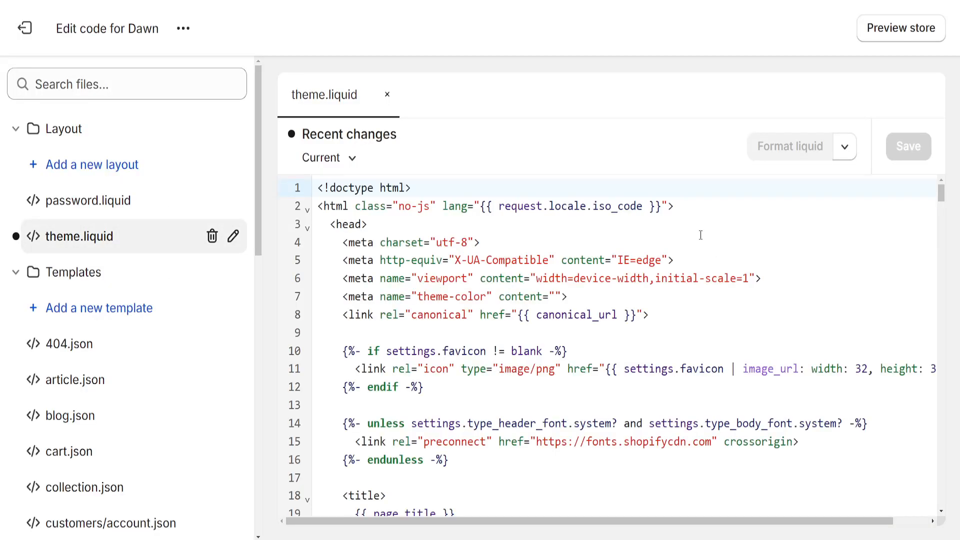
click(901, 28)
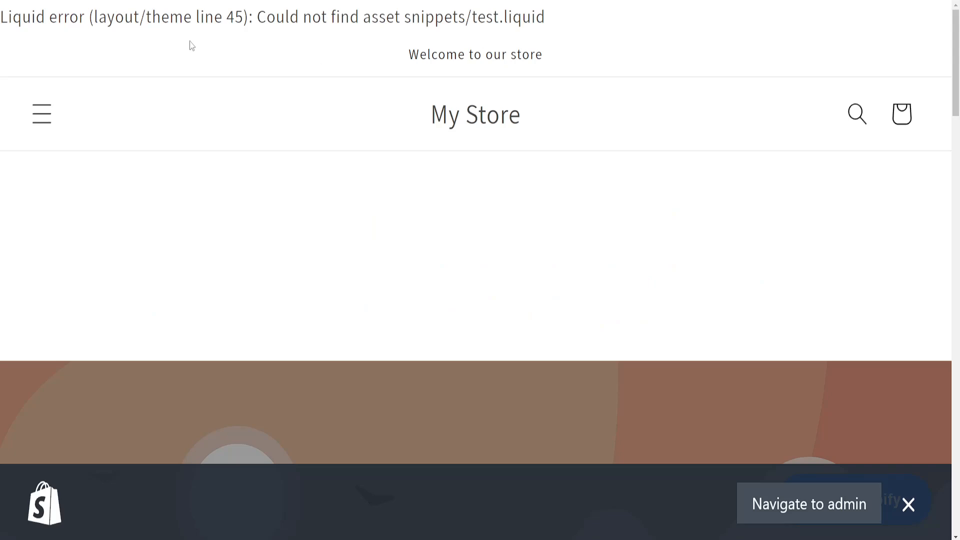
double_click(172, 17)
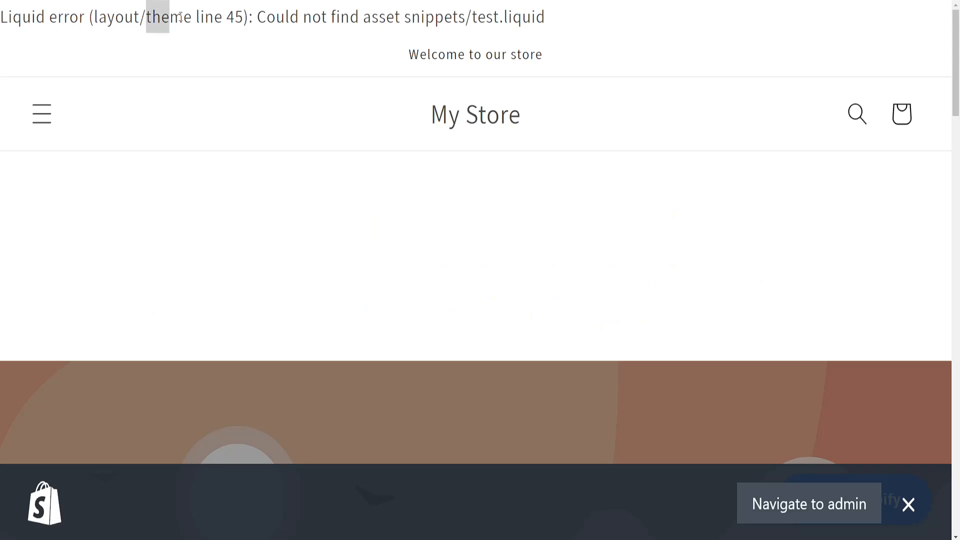
drag(158, 17, 243, 17)
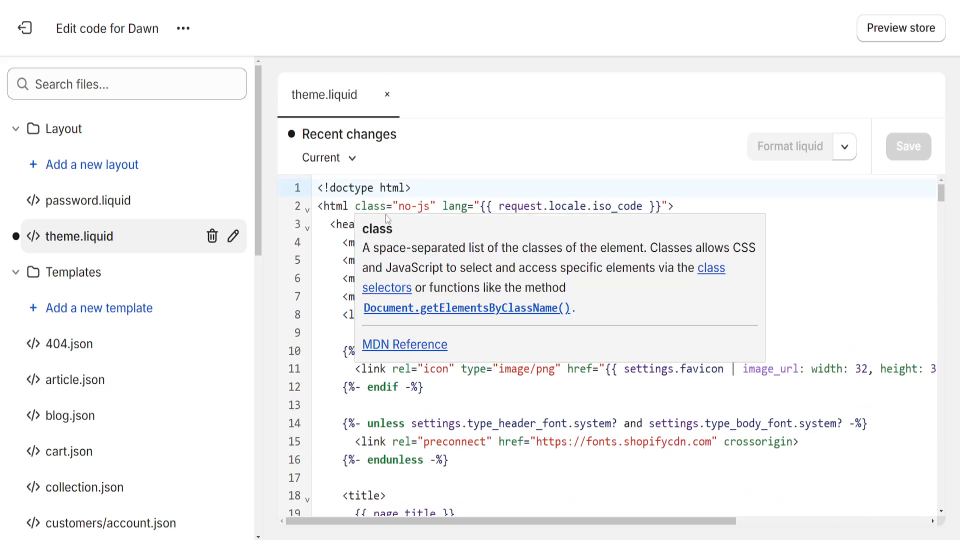
Step: Search theme.liquid for 'test' and jump to the missing snippet include on line 45
click(900, 28)
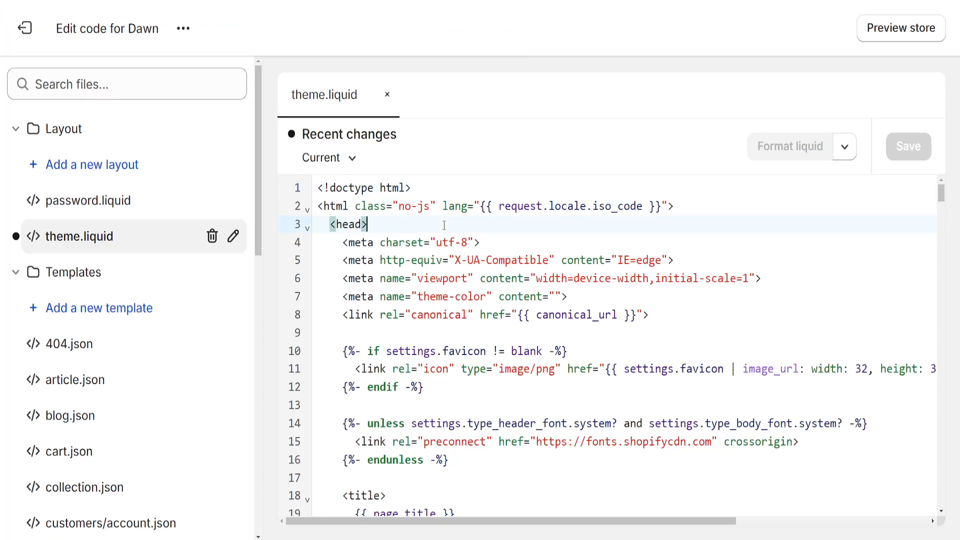
mouse_move(507, 225)
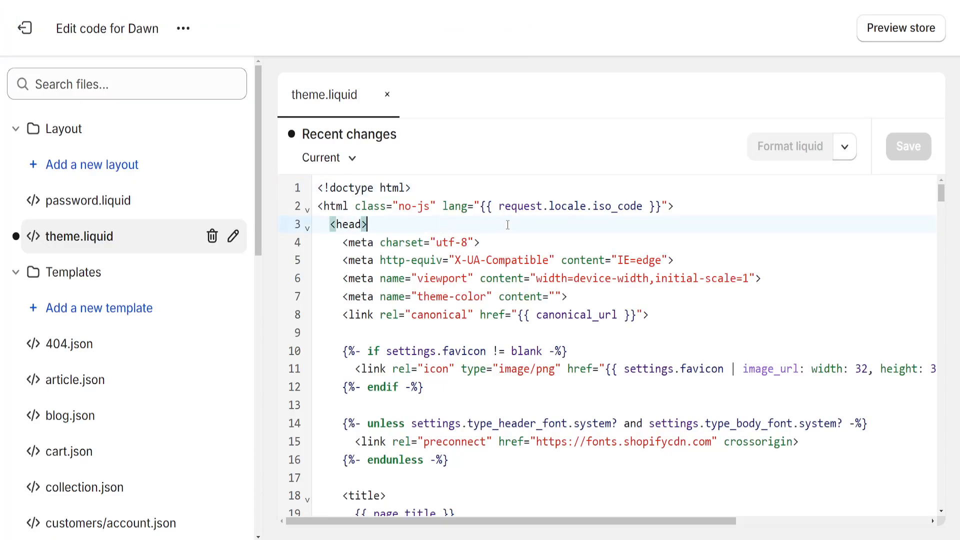
text(te)
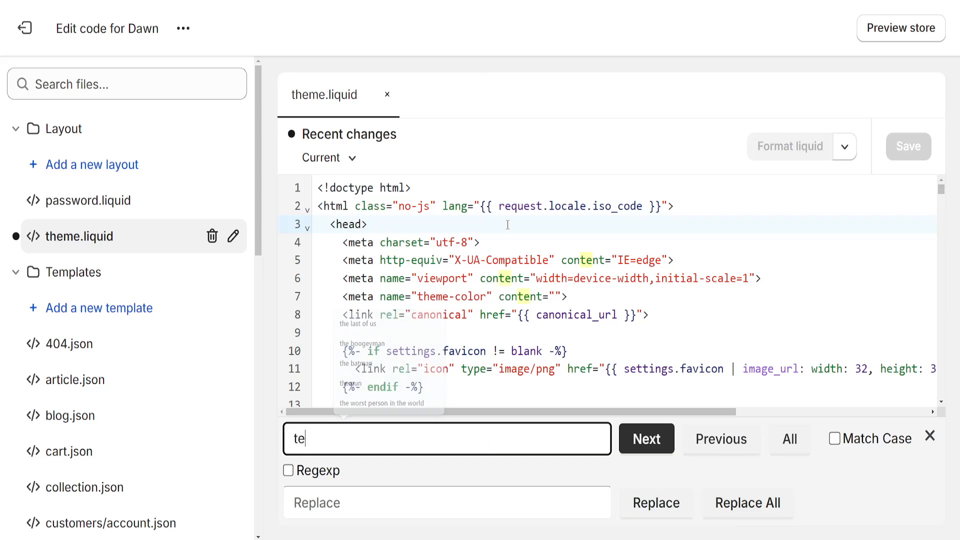
text(st)
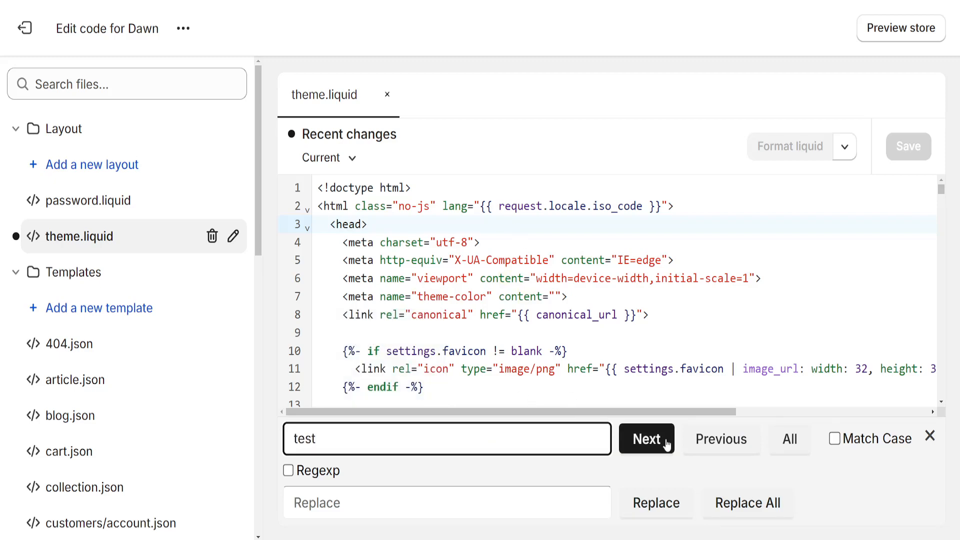
click(646, 437)
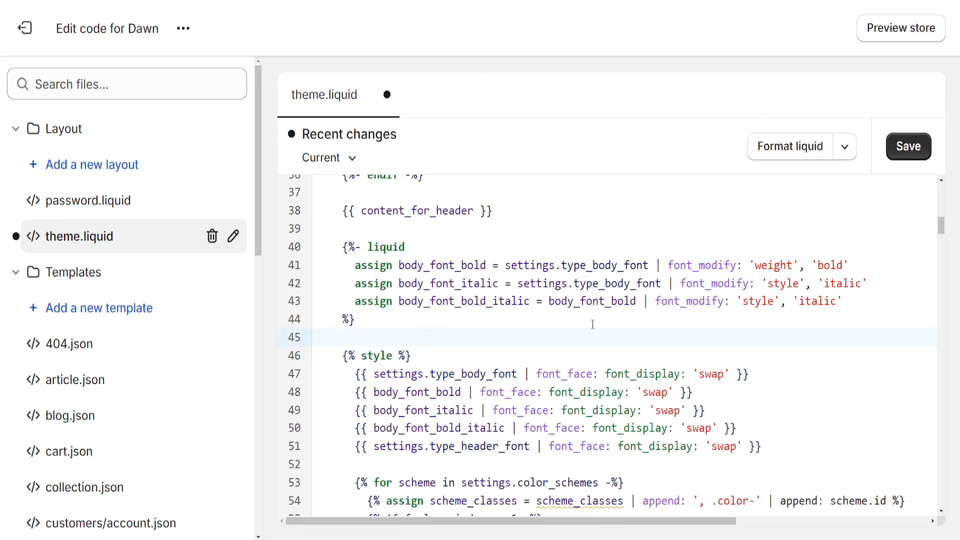
Step: Save theme.liquid with the include deleted and return to the storefront to confirm the error is gone
click(908, 146)
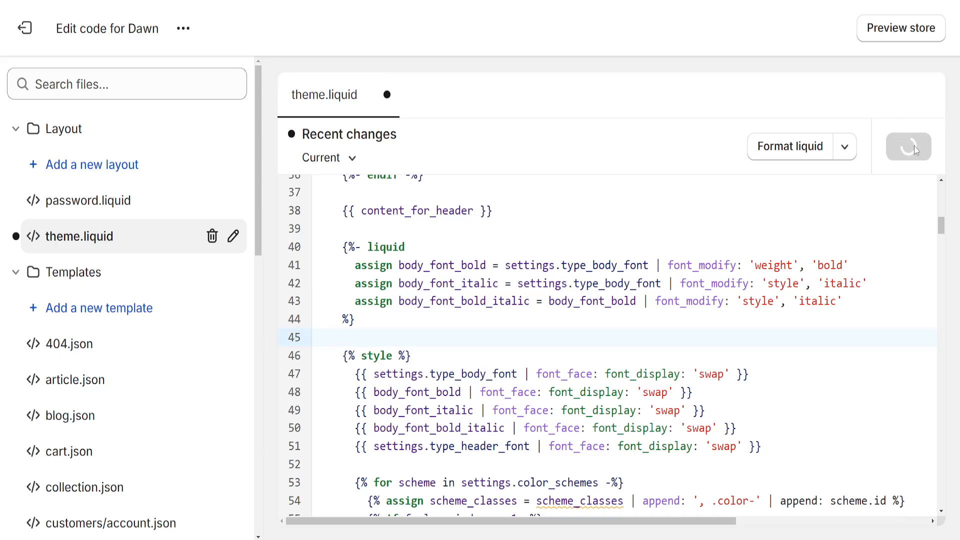
click(901, 28)
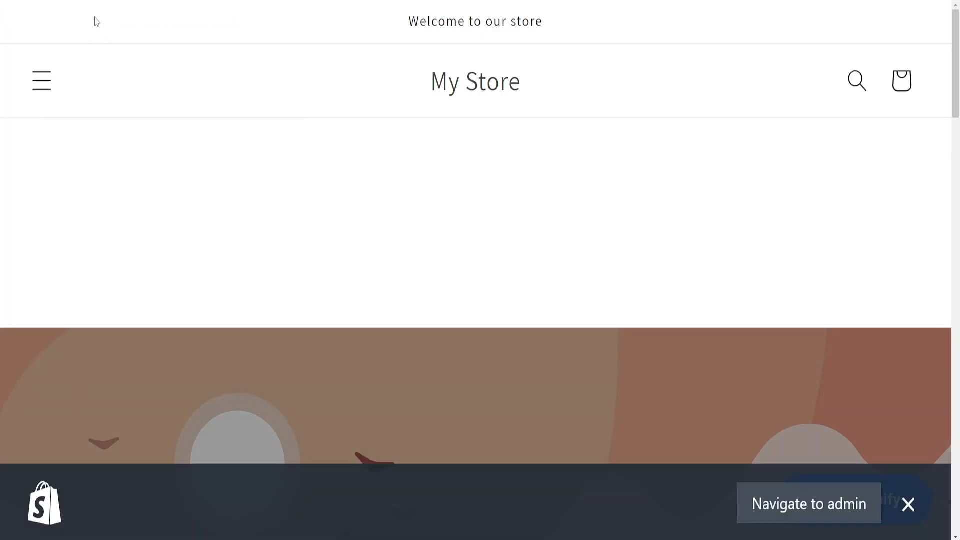
mouse_move(543, 225)
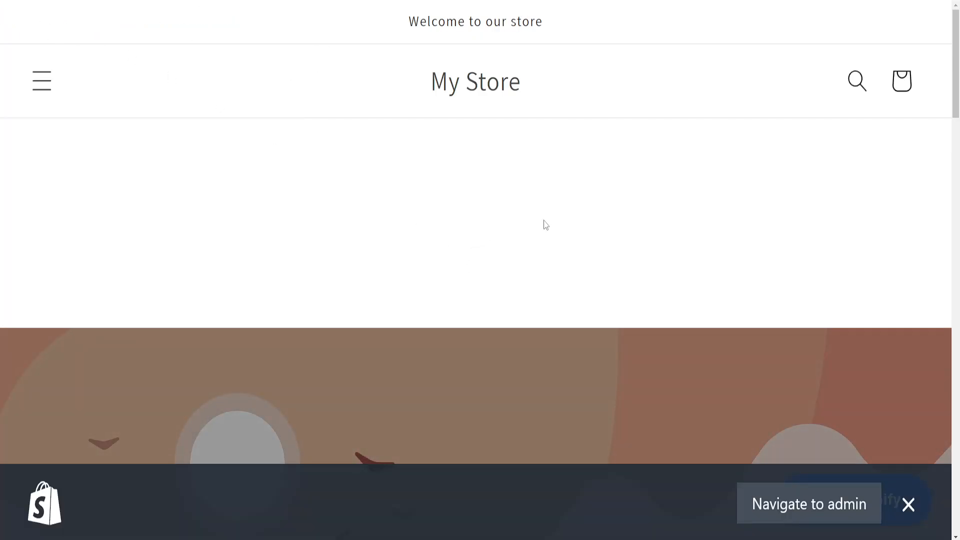